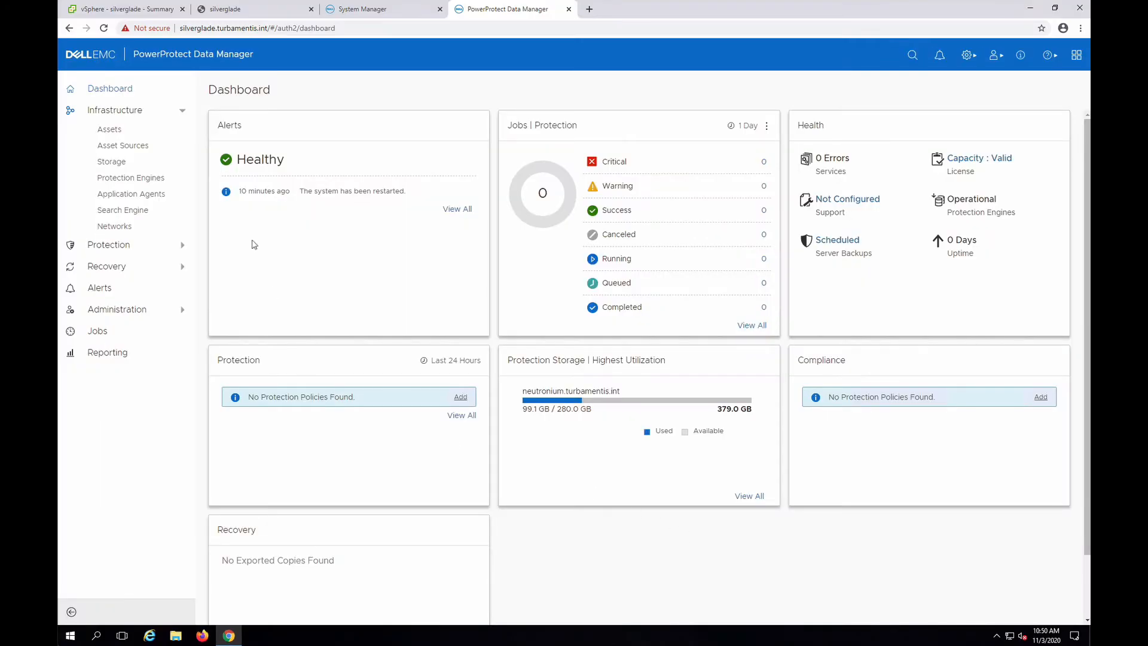
Go to the Asset Sources page from the Infrastructure navigation.
left_click(123, 145)
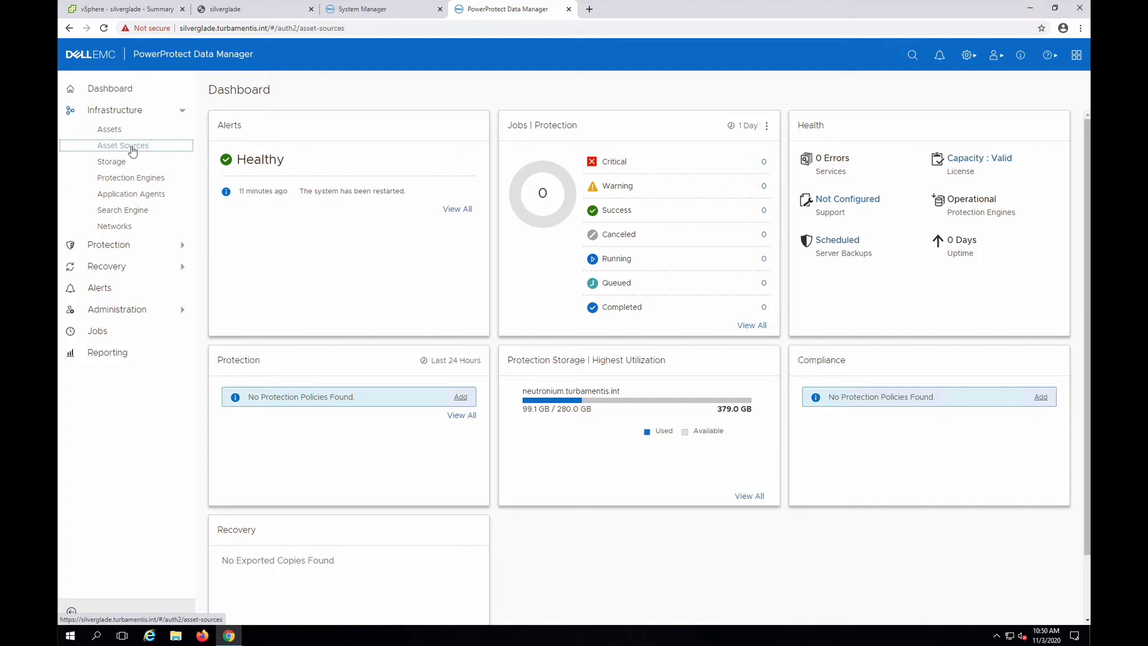
left_click(122, 145)
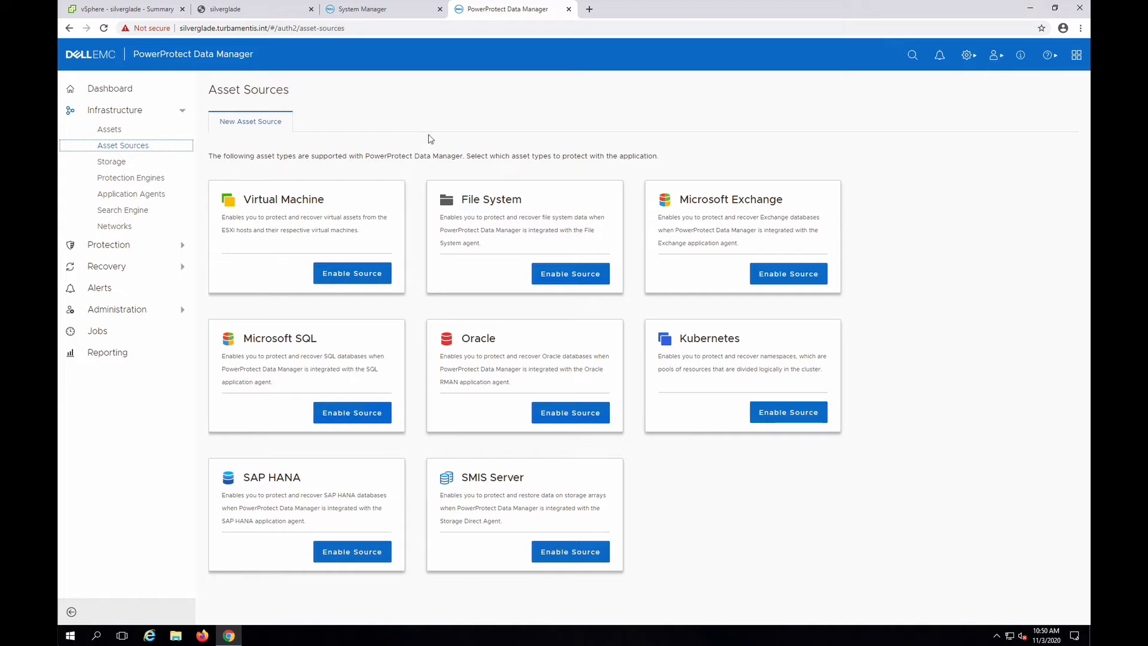
Enable the Virtual Machine asset source and dismiss the vCenter Asset Source Enabled notice.
left_click(351, 273)
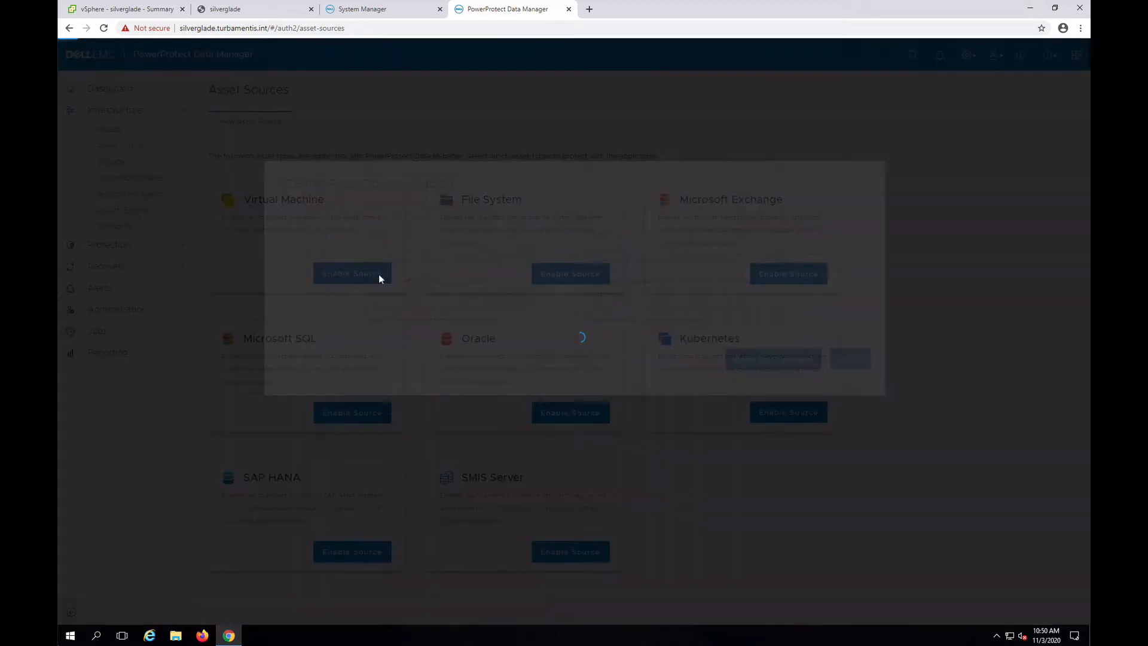
left_click(352, 272)
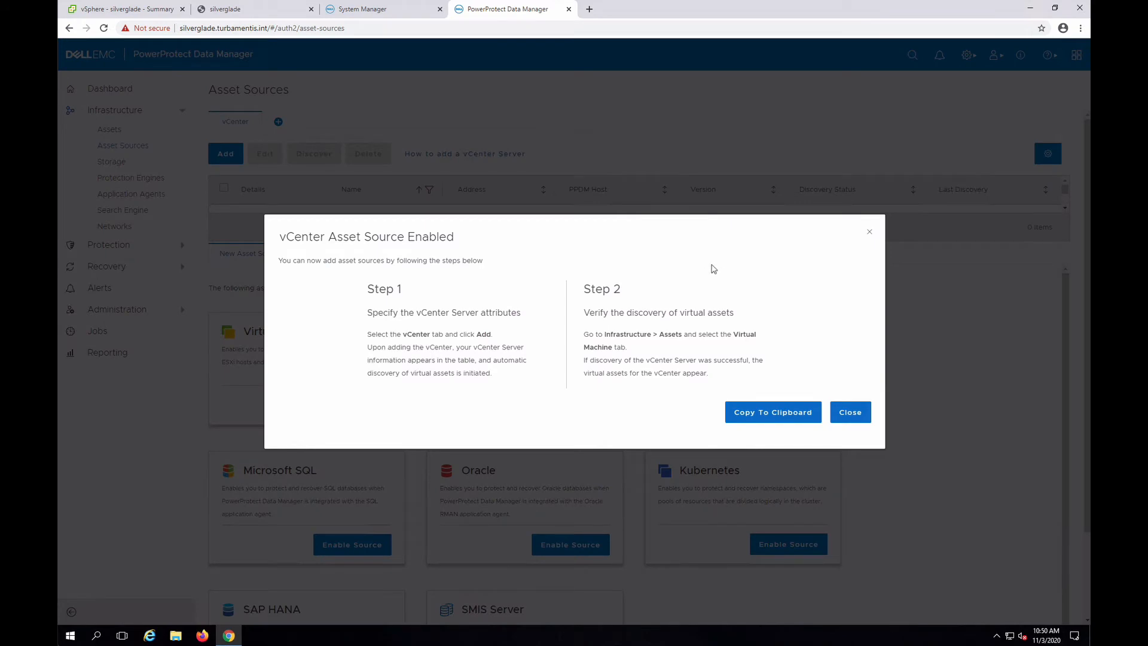
mouse_move(797, 266)
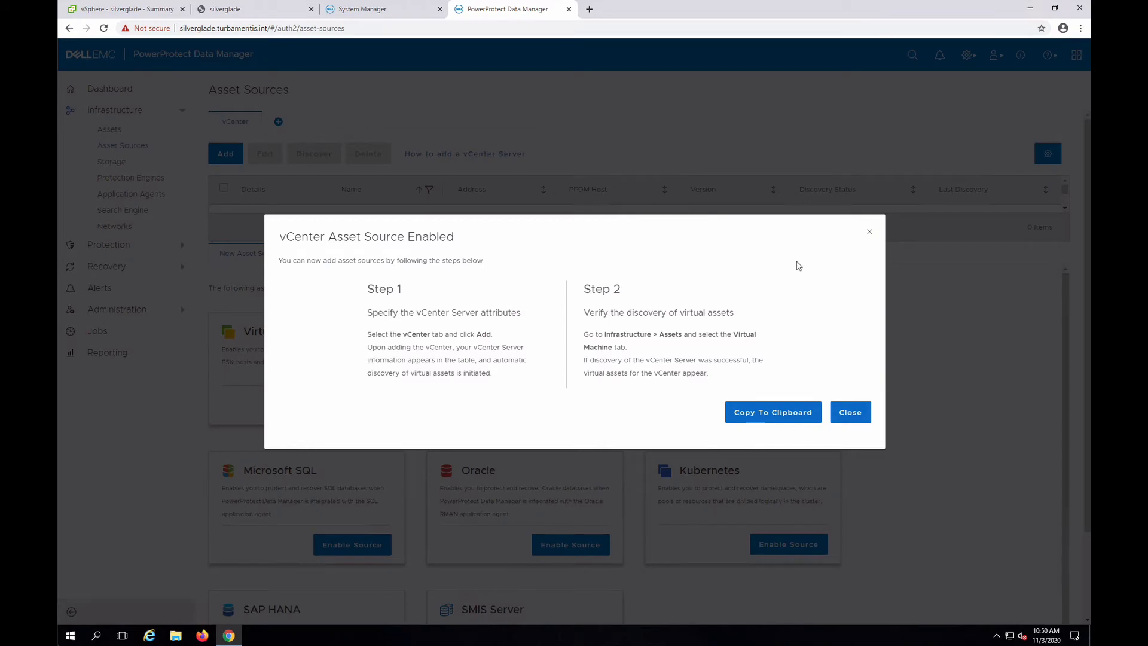
mouse_move(795, 277)
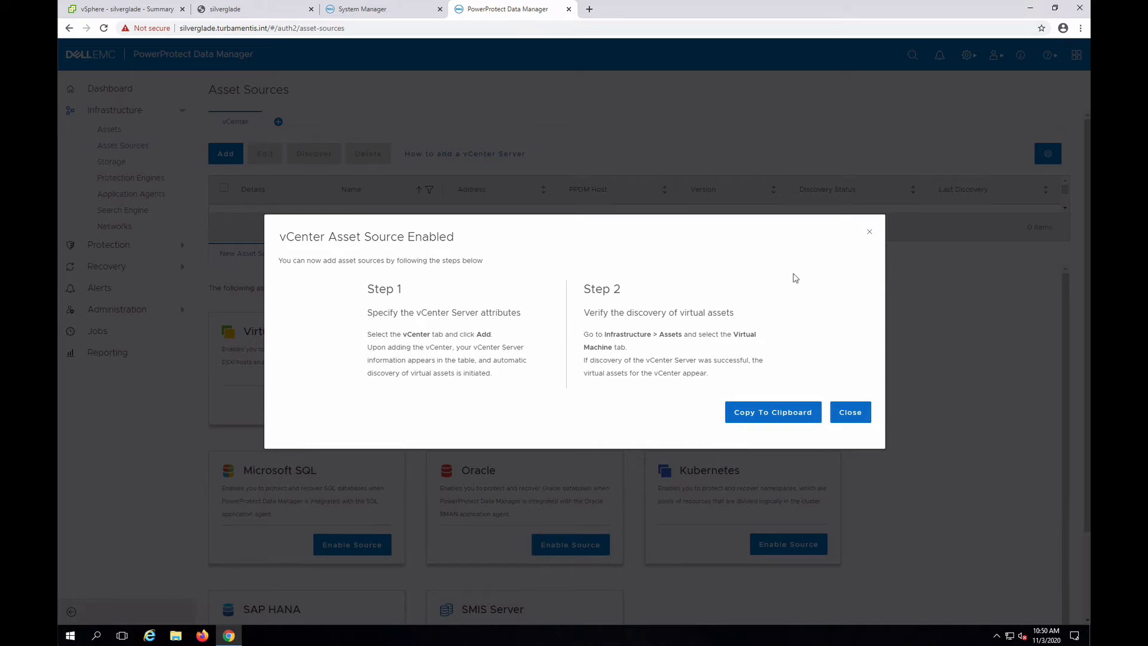
mouse_move(798, 357)
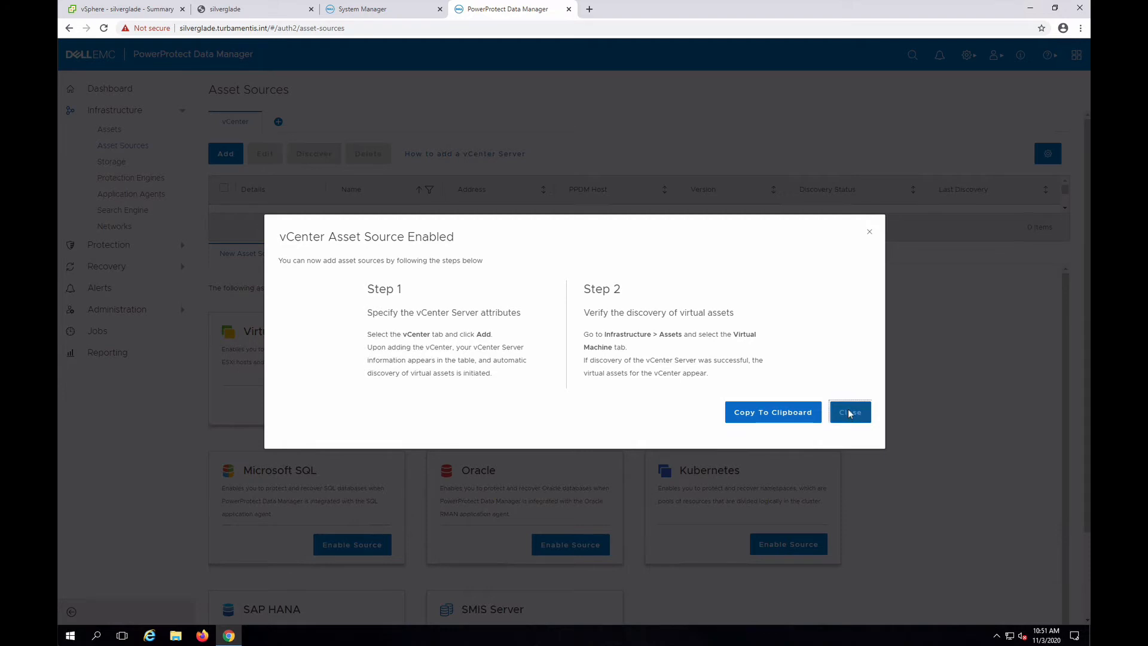
left_click(849, 412)
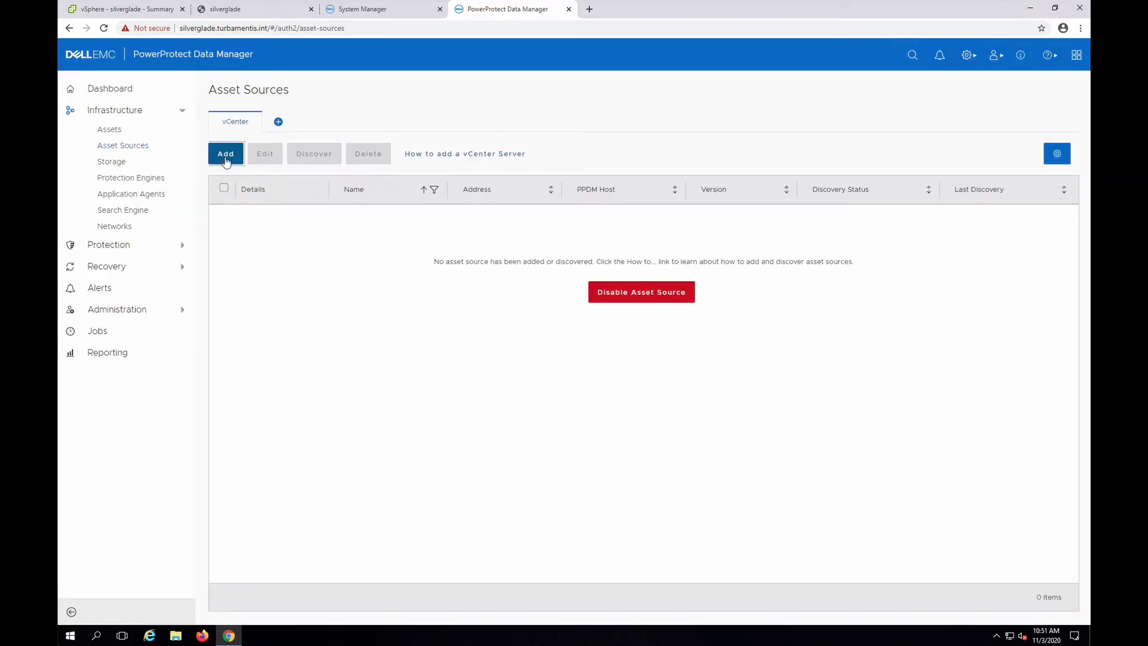
Add a vCenter named oaktier.turbamentis.int with that FQDN and start new host credentials.
left_click(225, 155)
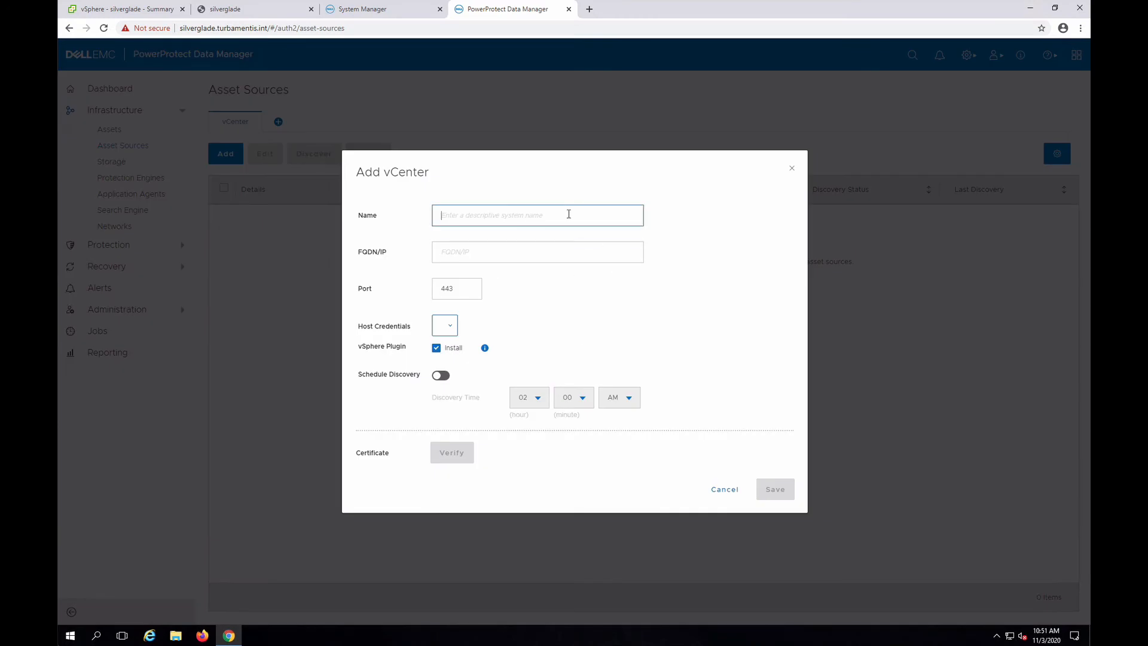
type("oaktier.turbamentis.")
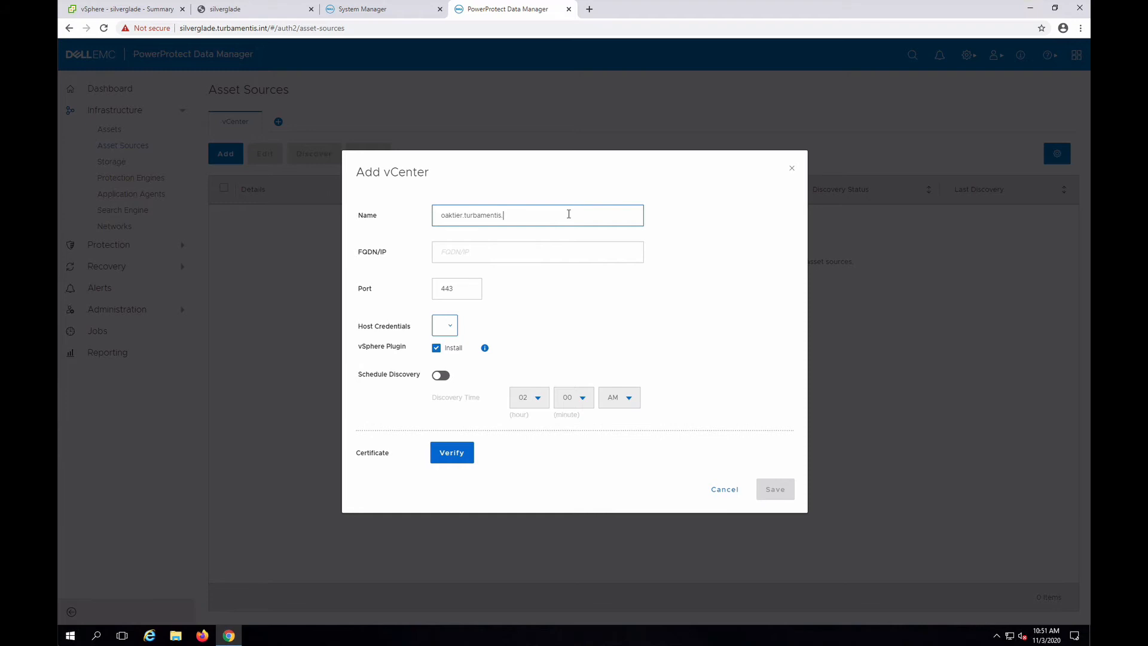
type("oaktier.tur")
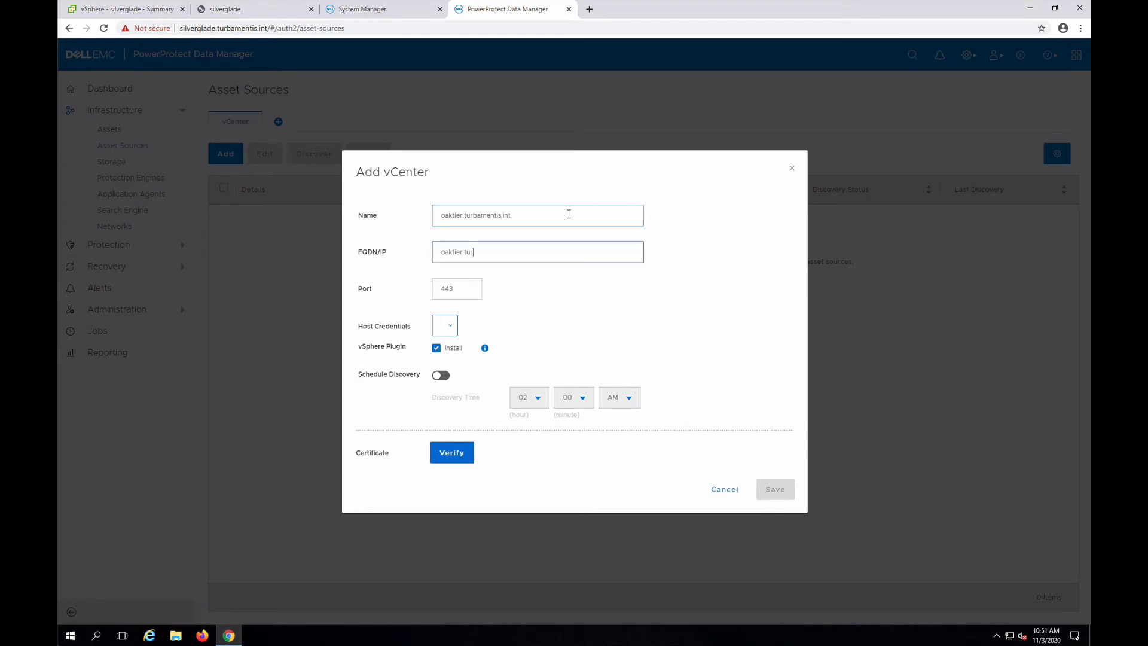
type("bamentis.int")
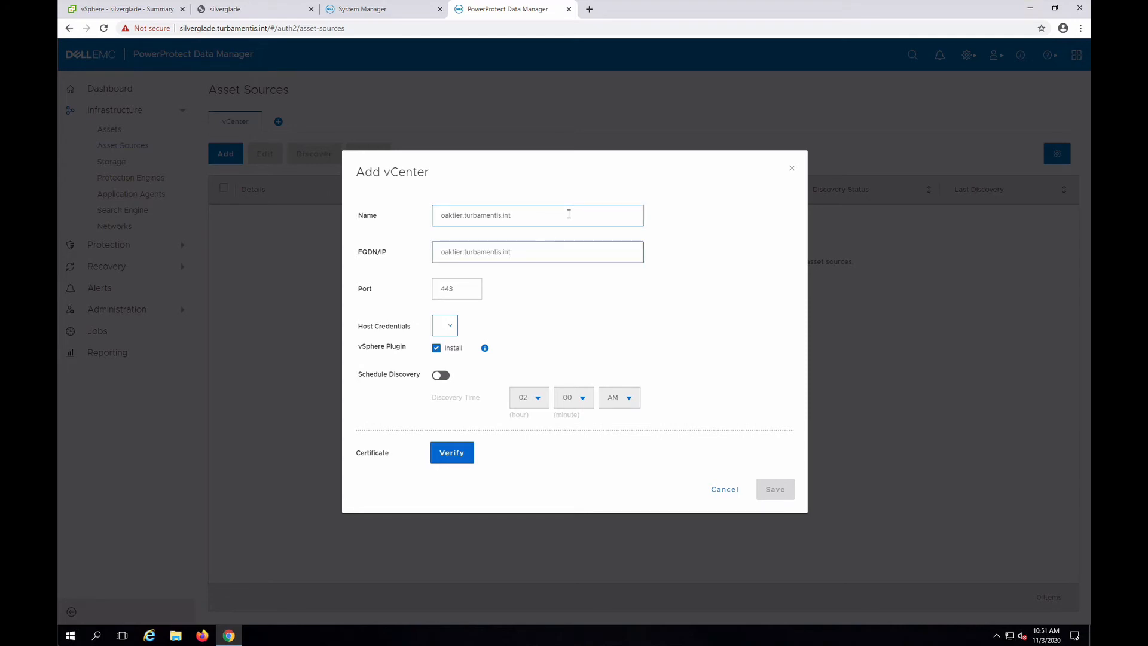
left_click(445, 326)
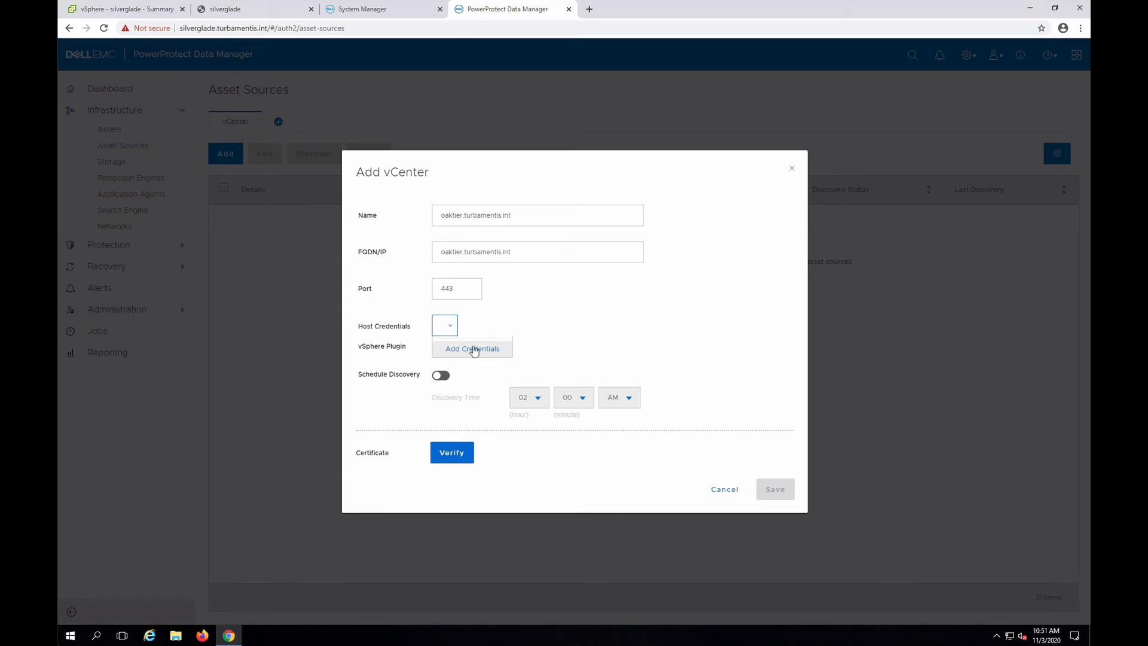
left_click(471, 348)
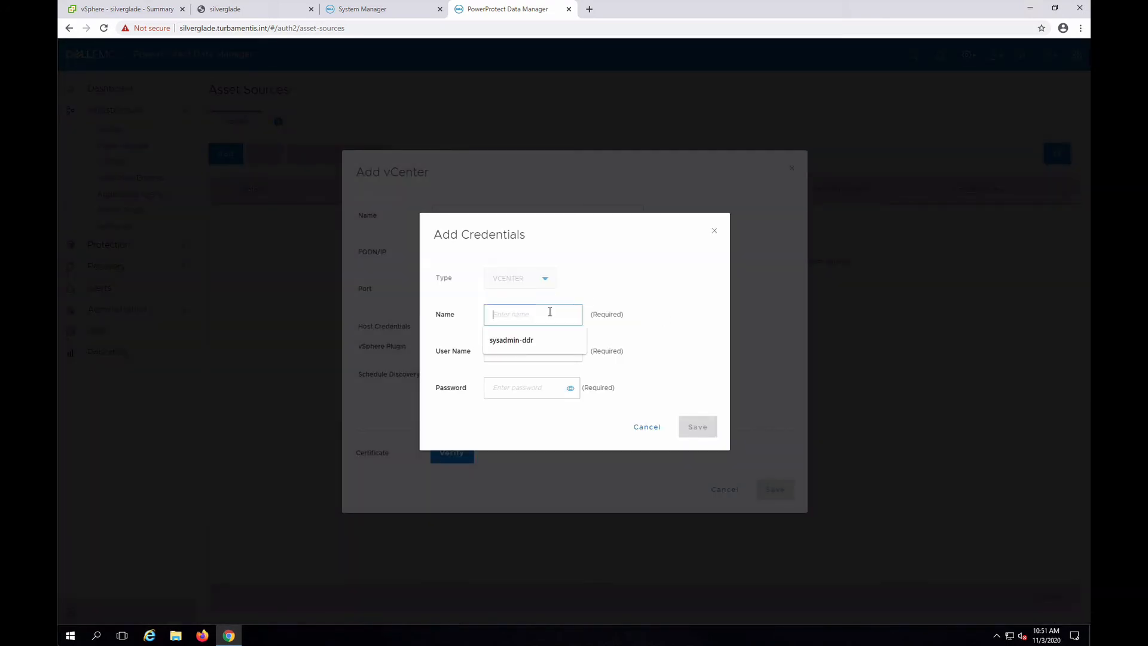
Save credentials named vCenter for the administrator account and verify the server's certificate.
type("vCenter")
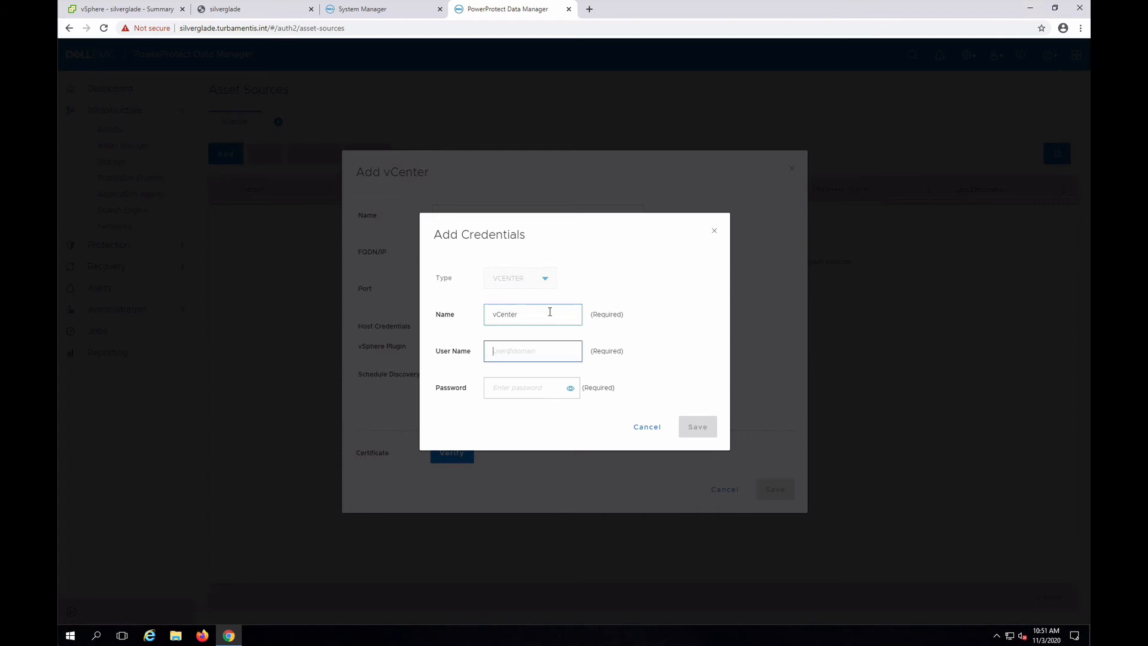
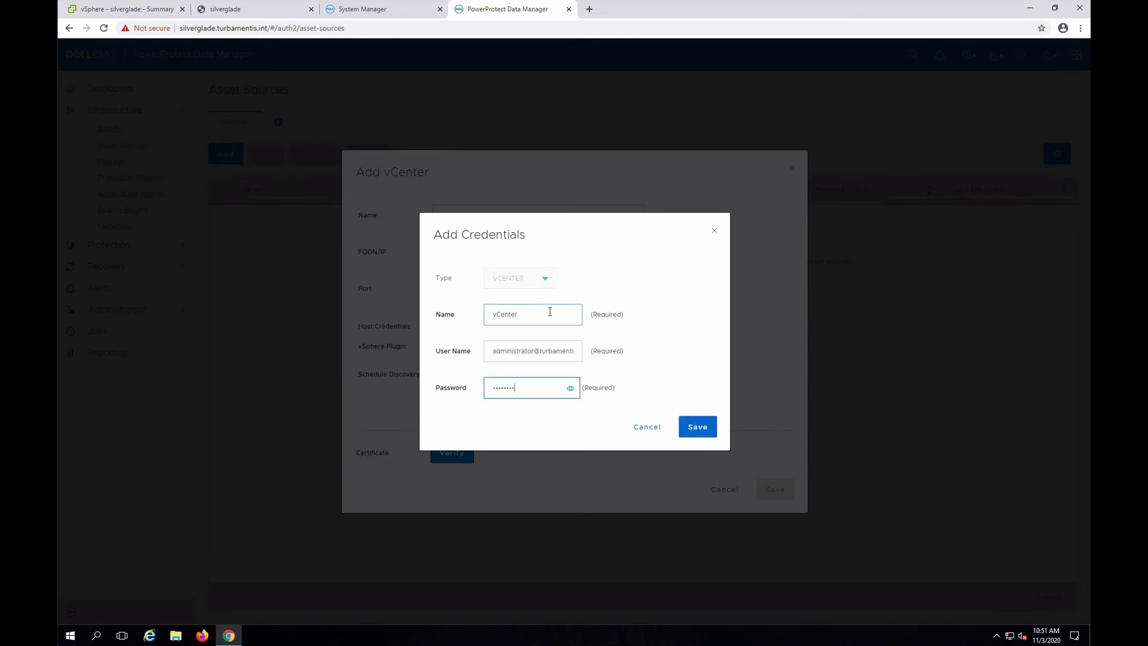
left_click(696, 427)
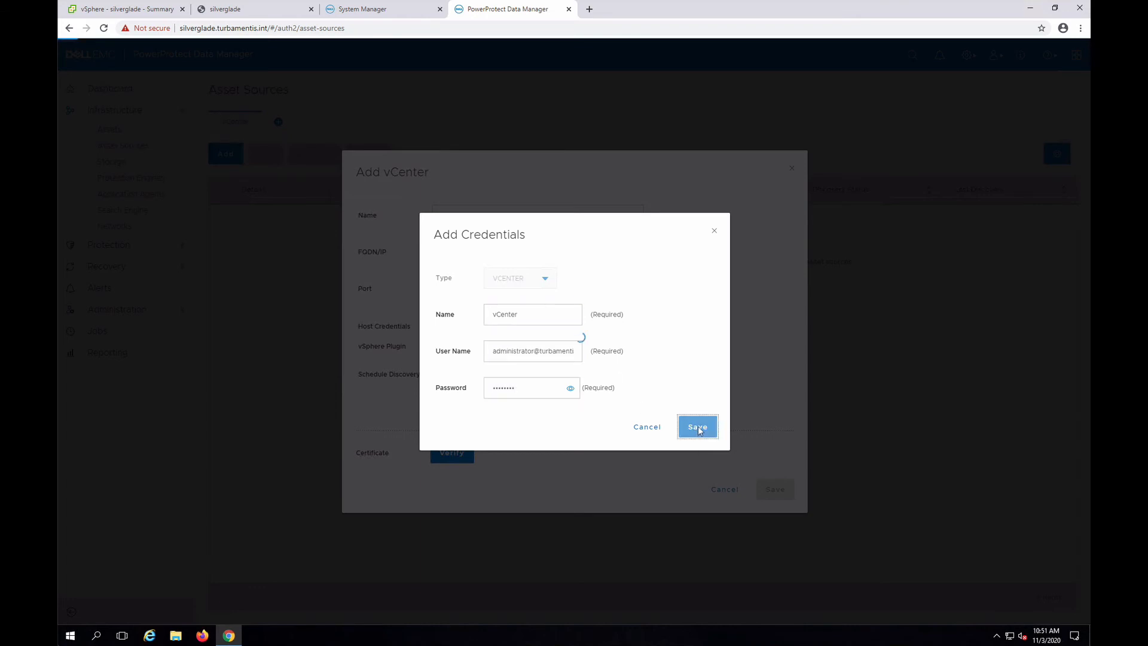
left_click(696, 427)
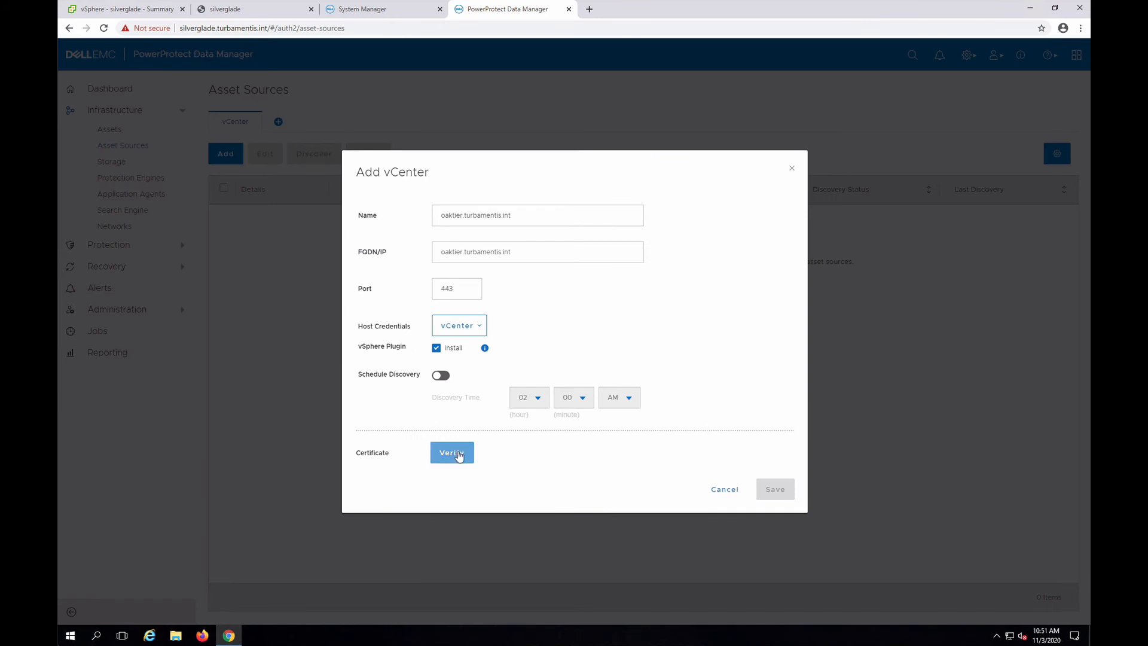
Accept the server's certificate and save oaktier.turbamentis.int to the vCenter asset sources.
left_click(452, 452)
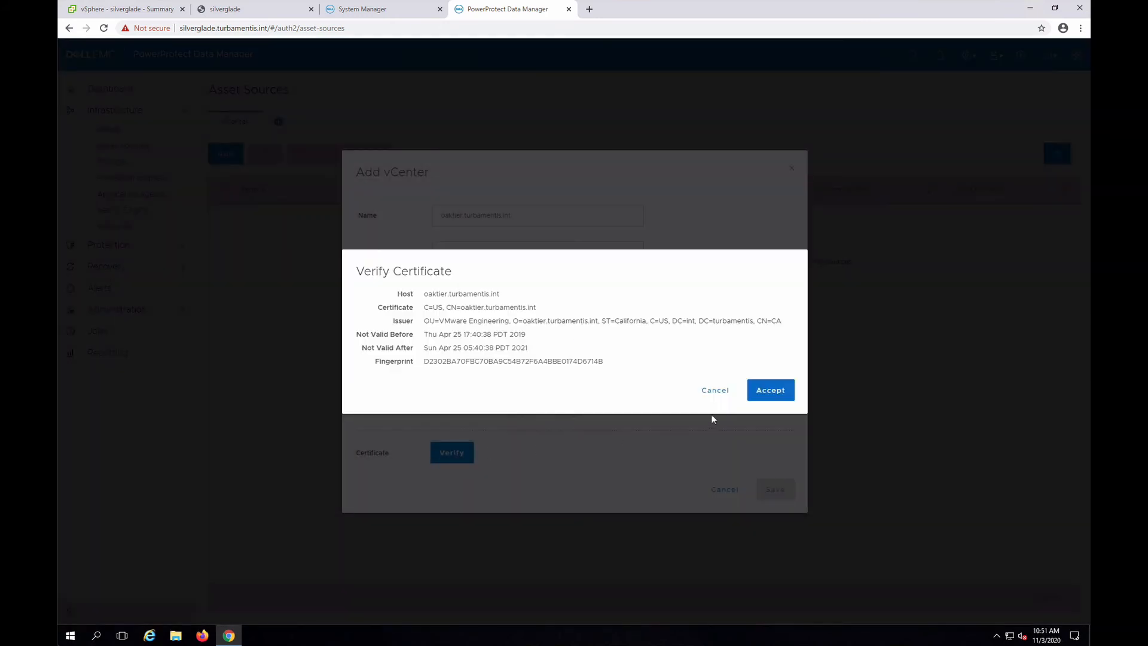
left_click(769, 390)
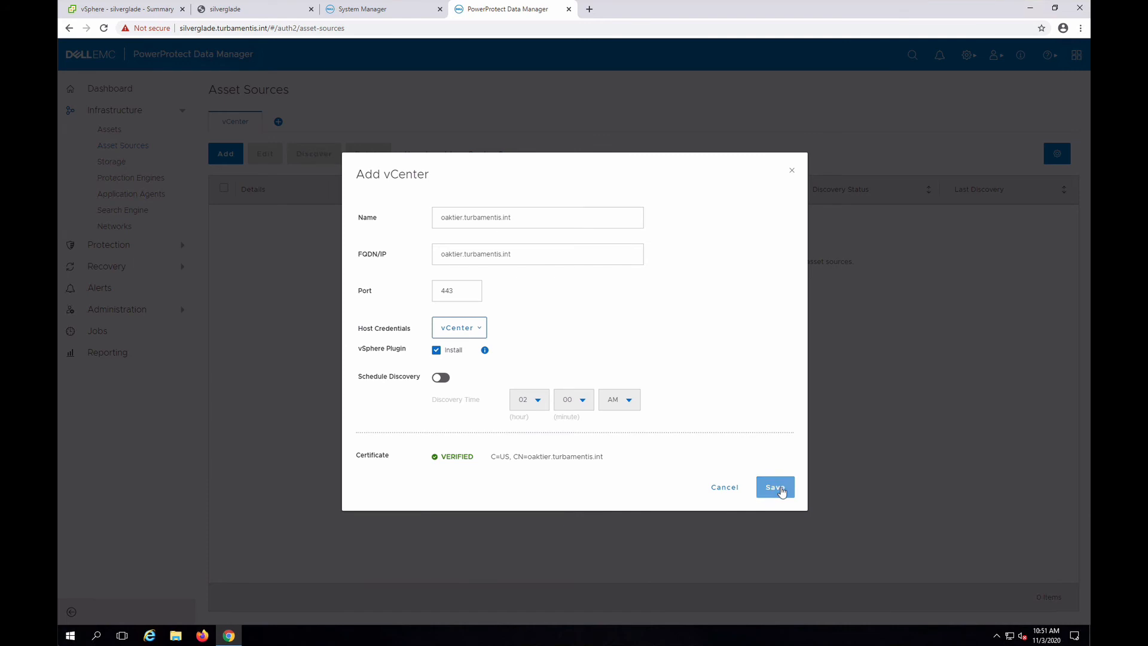
left_click(775, 487)
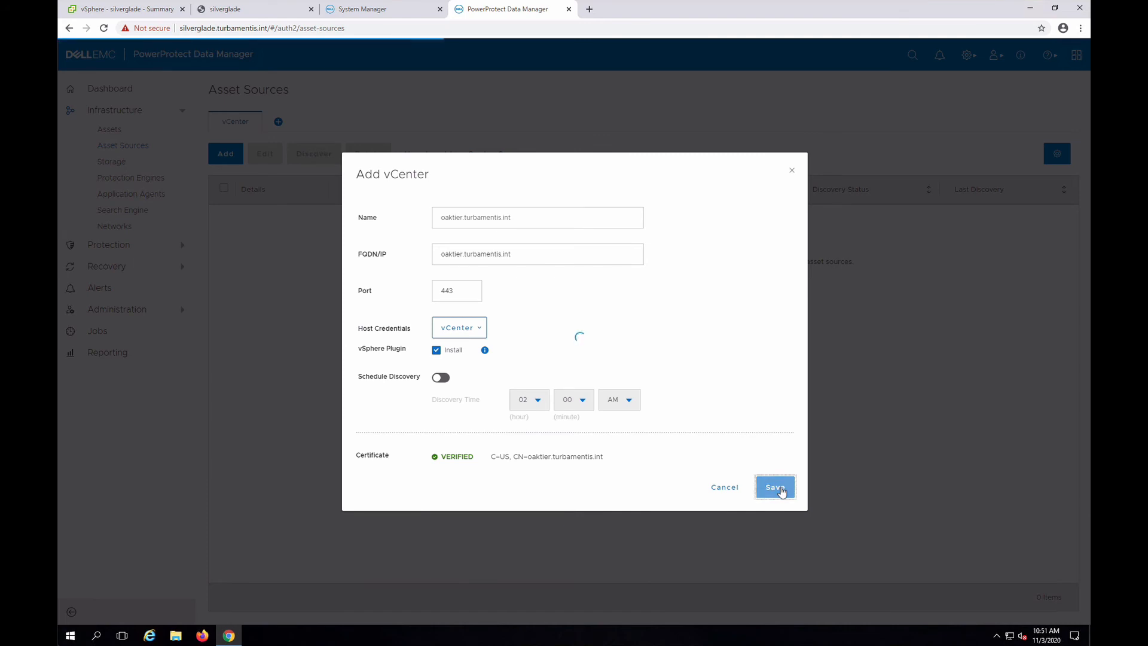
left_click(774, 487)
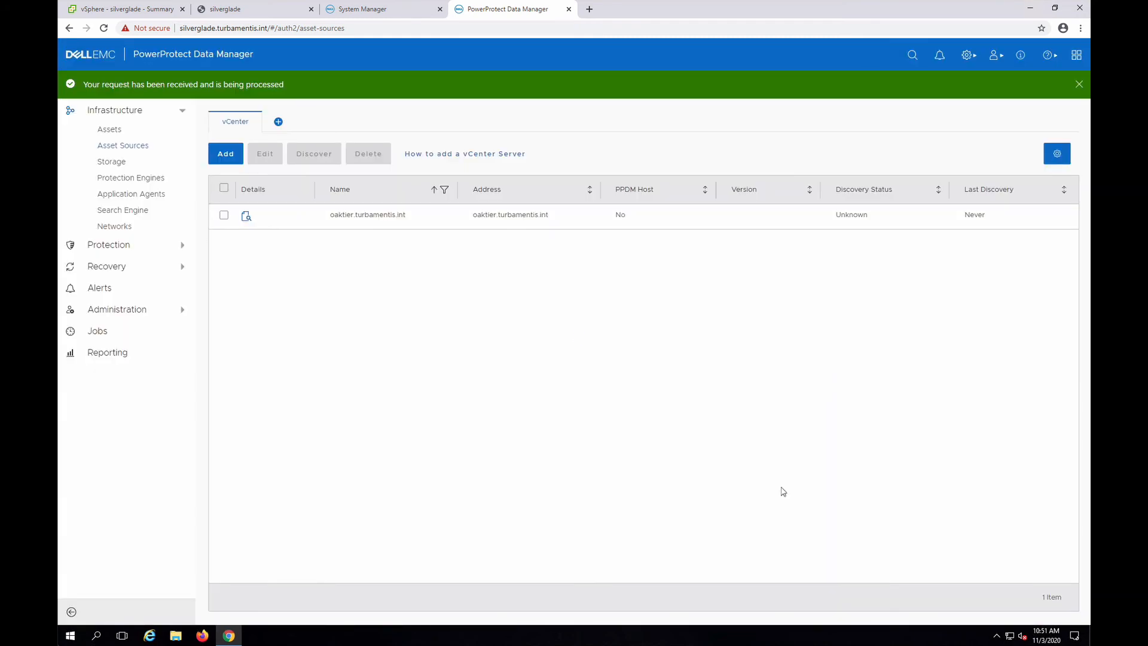
Show the Details panel for the oaktier.turbamentis.int vCenter row.
left_click(1078, 83)
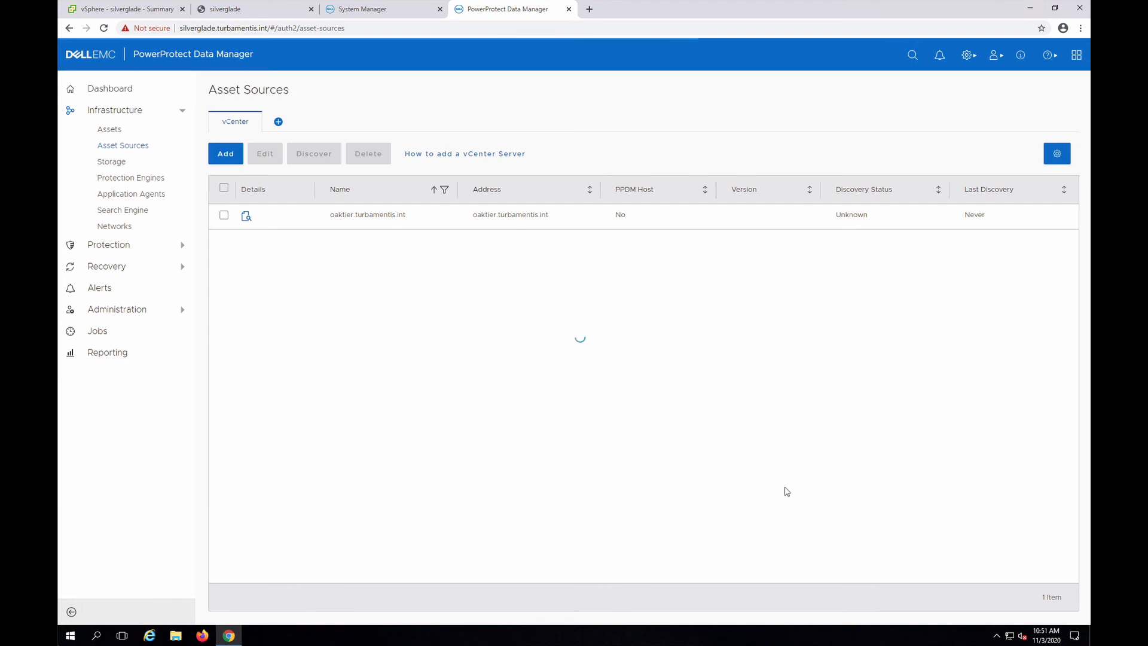
mouse_move(760, 467)
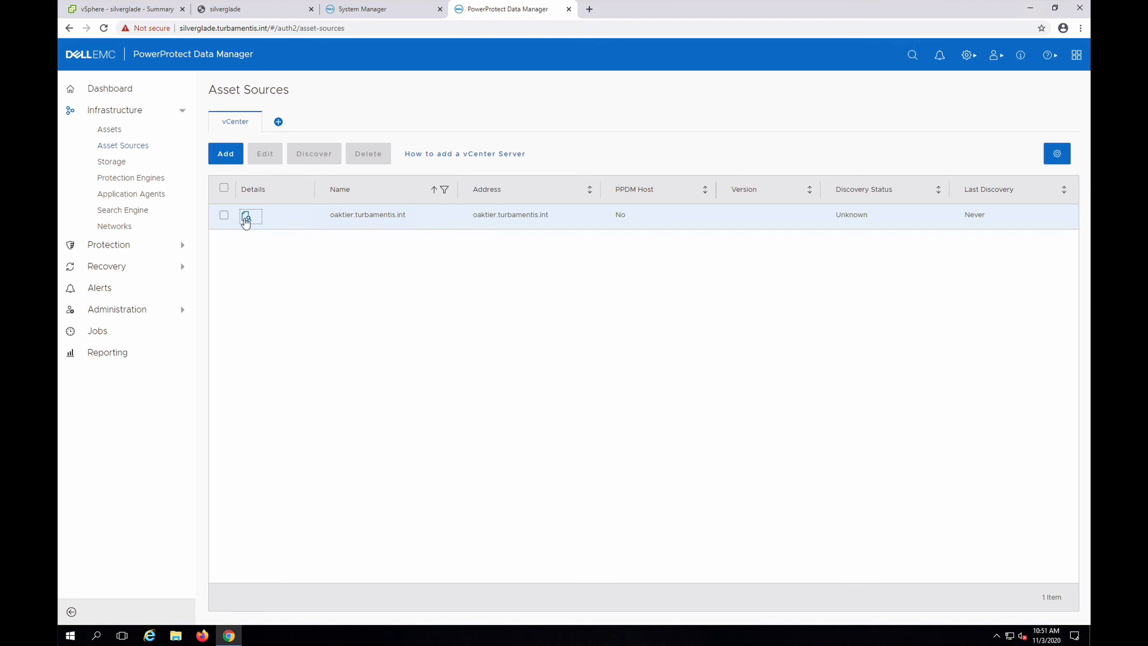
left_click(250, 214)
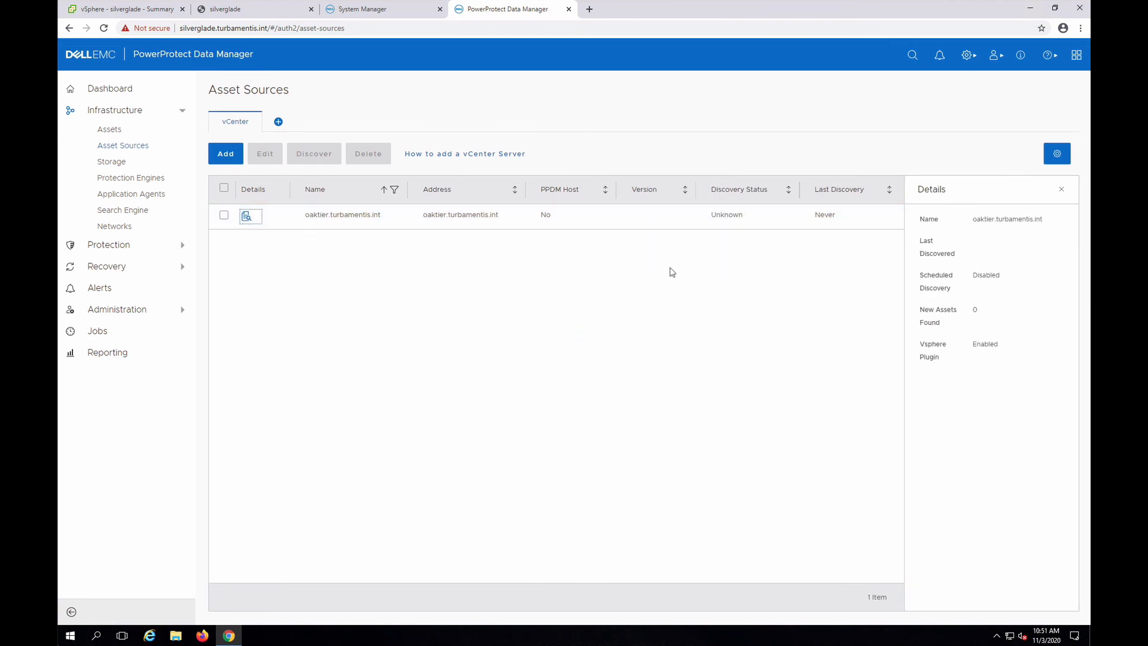